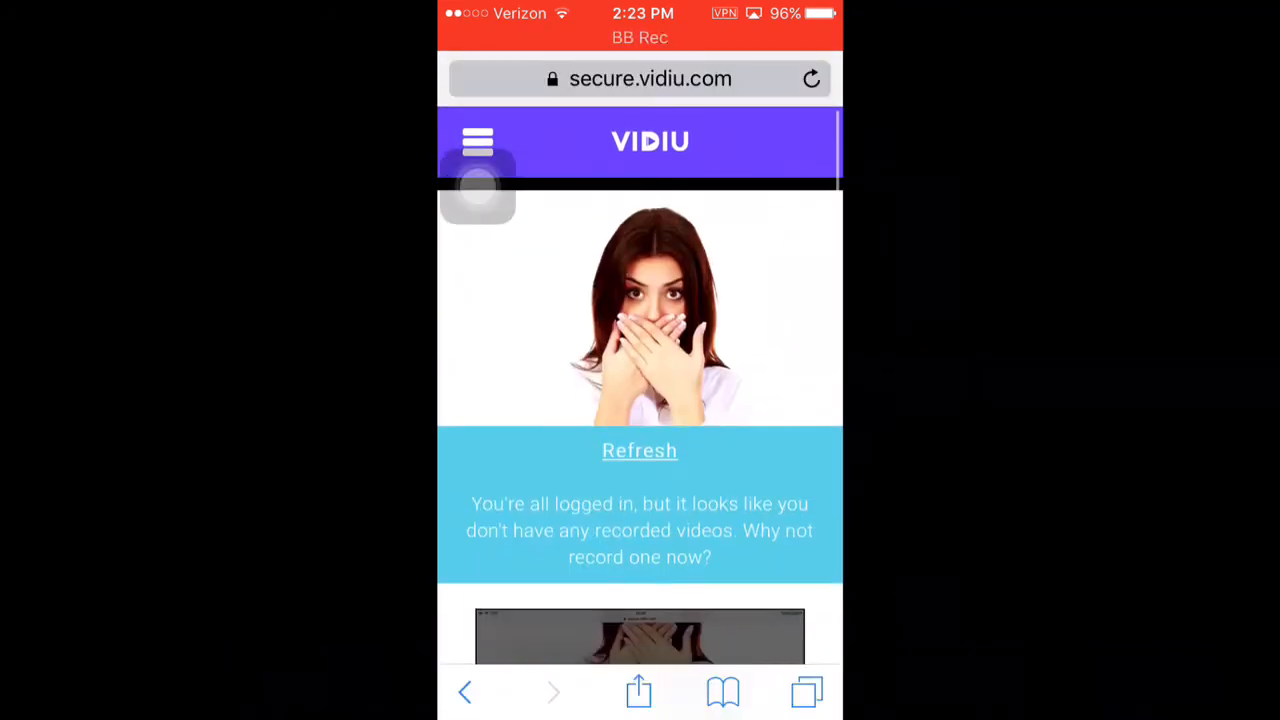
Check the Vidiu site's navigation menu and scroll through its recording instructions.
{"action": "left_click", "coordinate": [478, 140]}
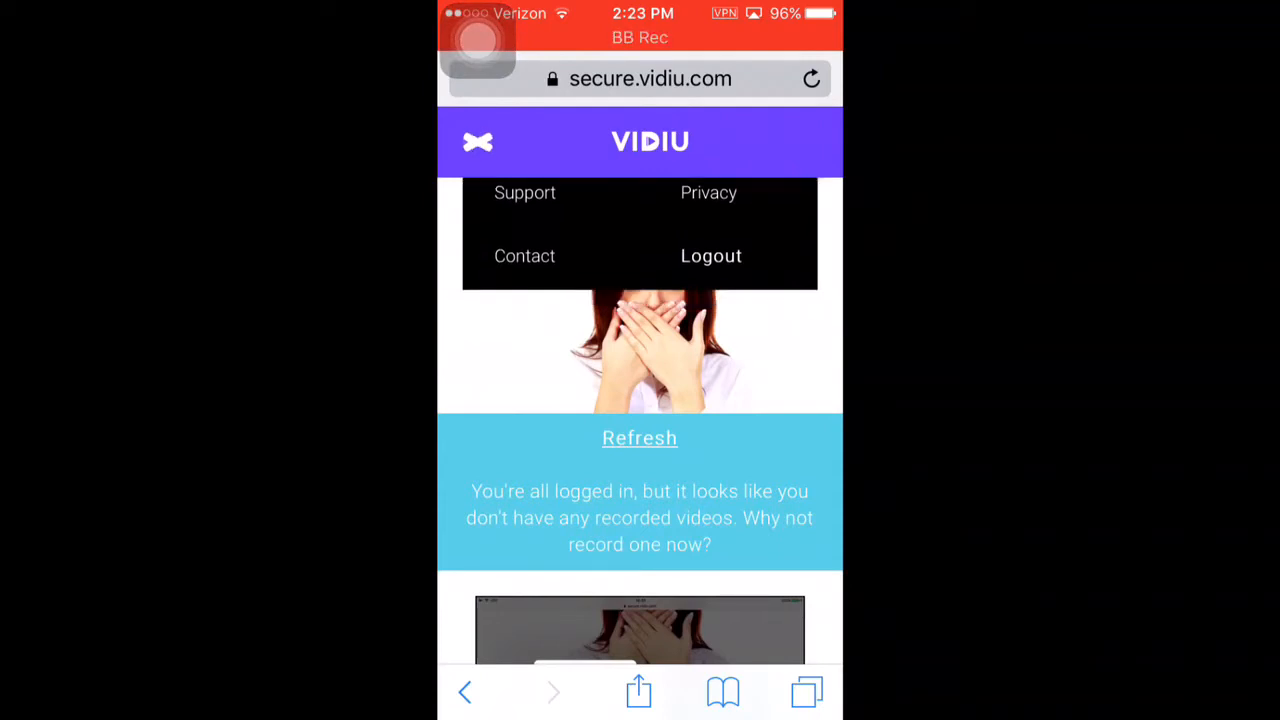
{"action": "left_click", "coordinate": [476, 140]}
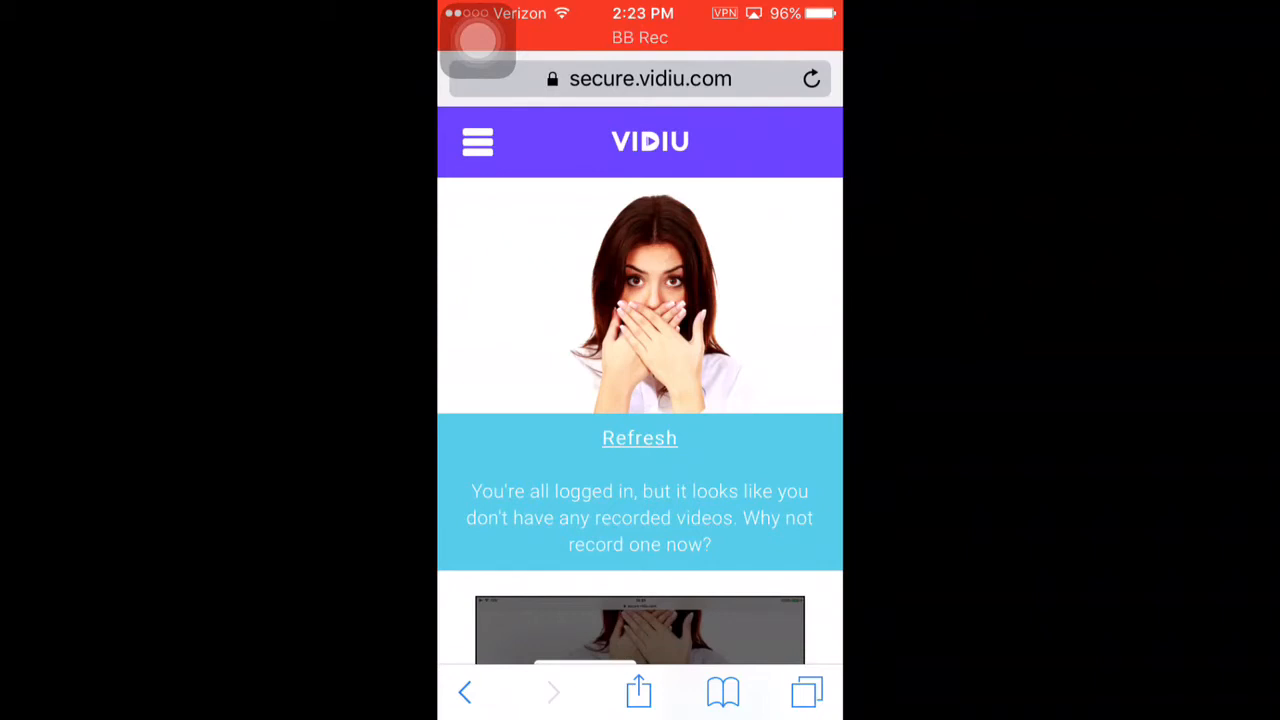
{"action": "scroll", "scroll_direction": "down", "scroll_amount": 3}
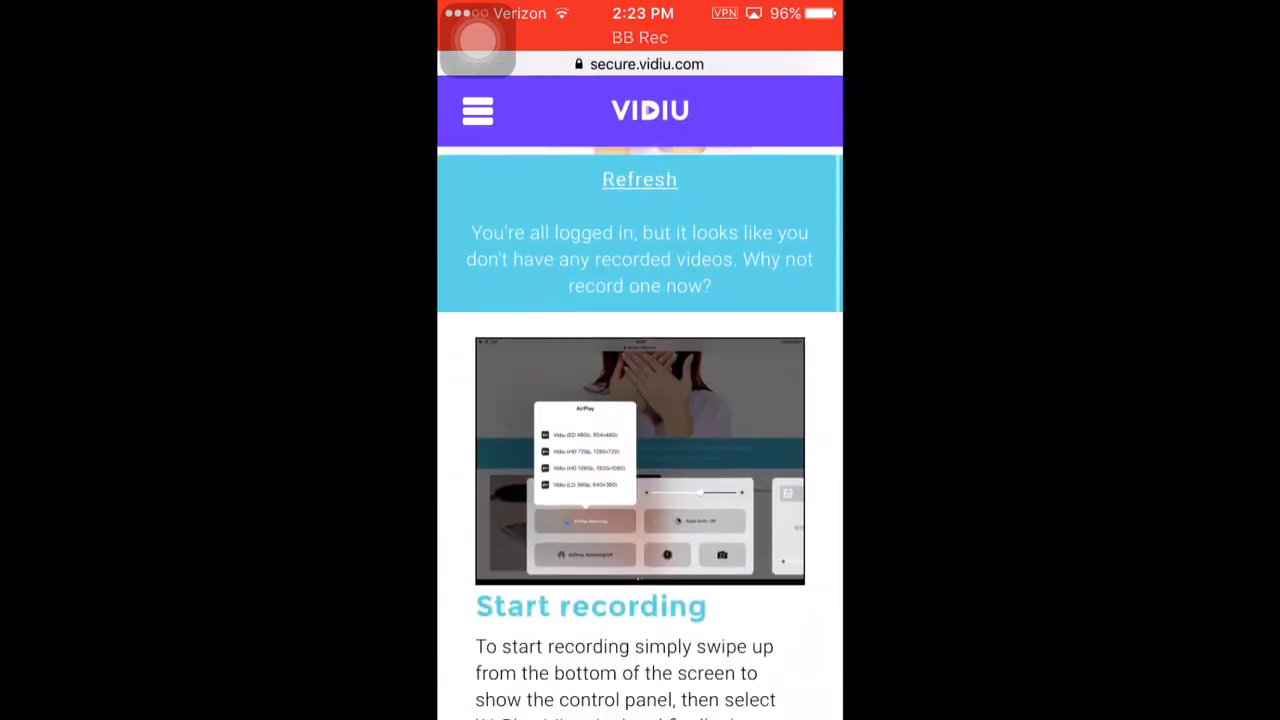
{"action": "scroll", "scroll_direction": "down", "scroll_amount": 3}
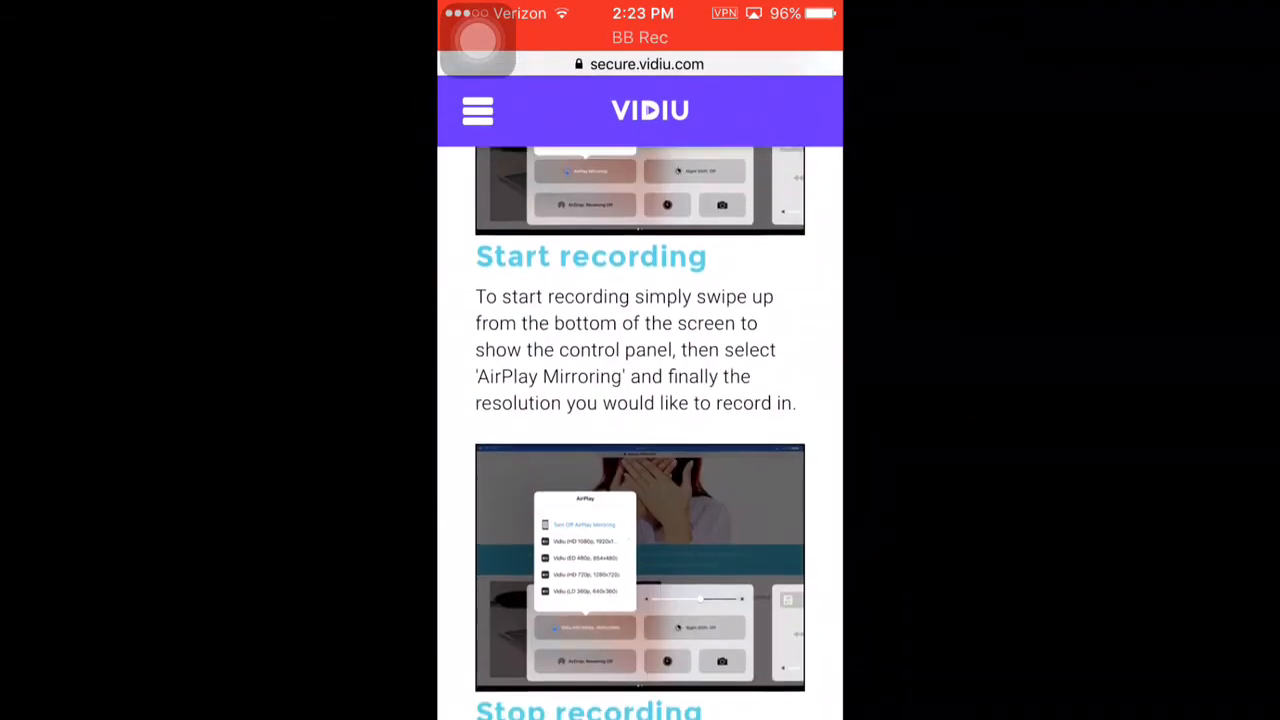
{"action": "scroll", "scroll_direction": "down", "scroll_amount": 3}
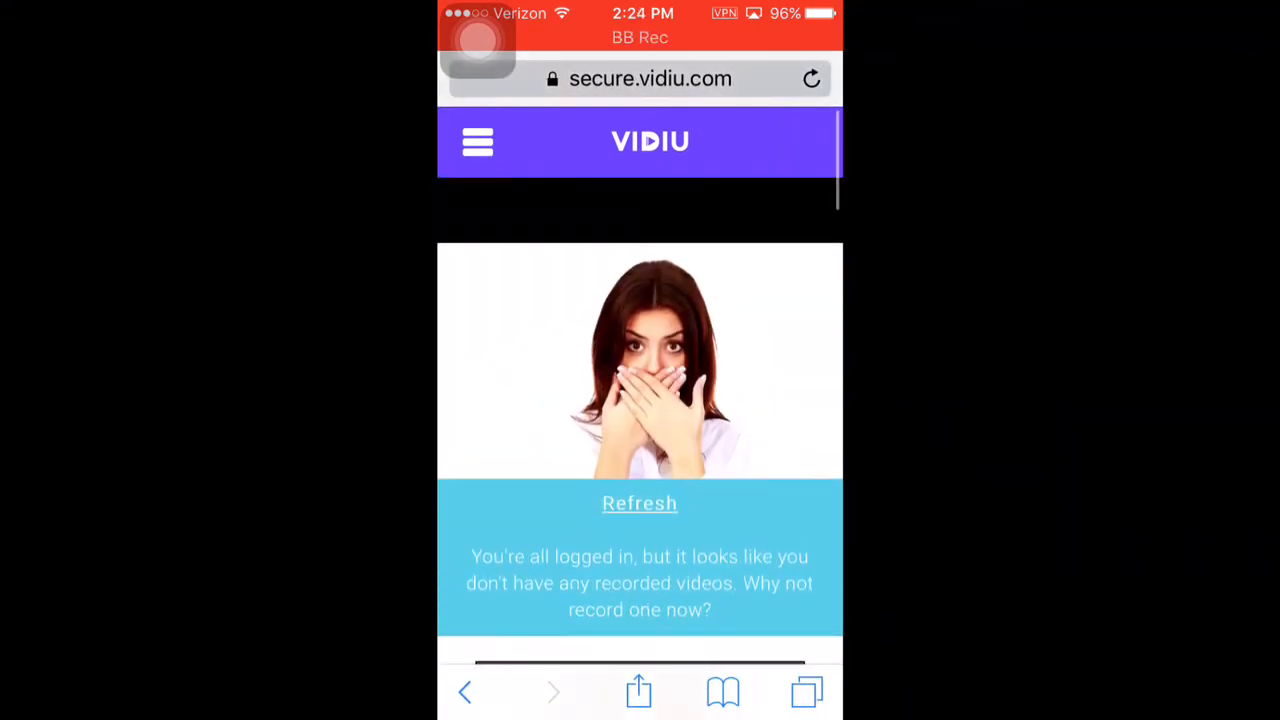
{"action": "scroll", "scroll_direction": "down", "scroll_amount": 3}
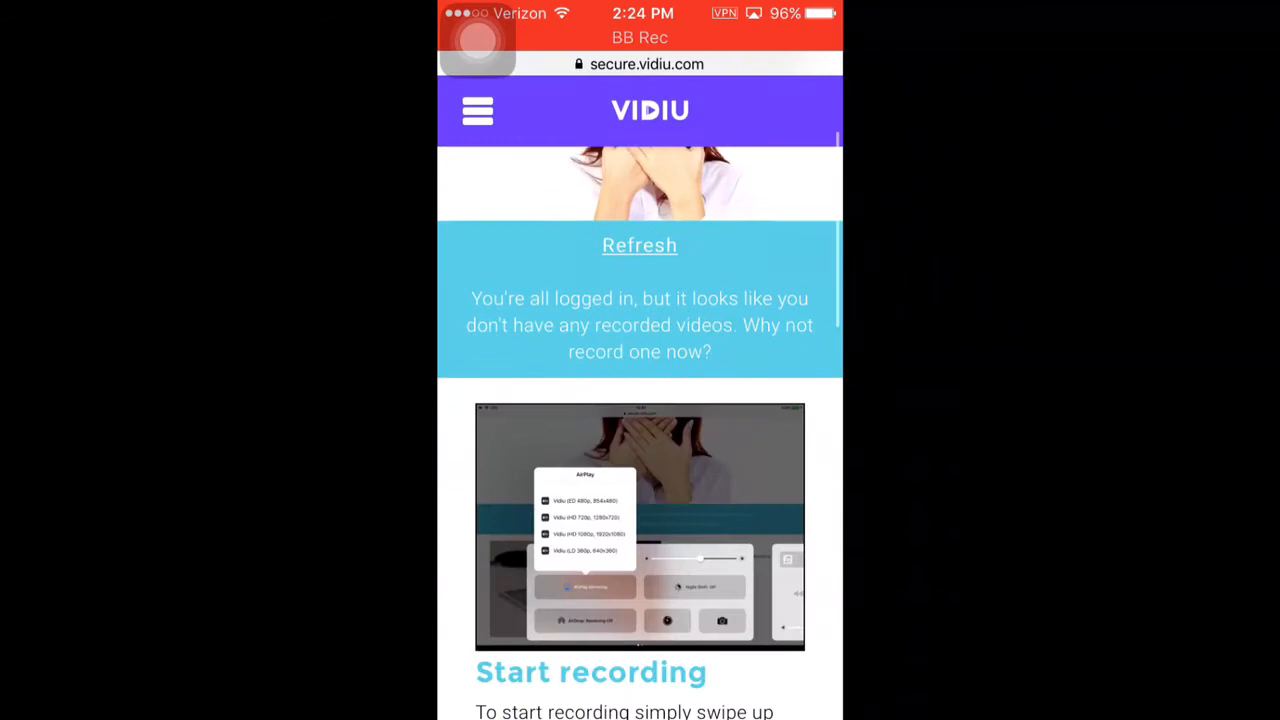
{"action": "scroll", "scroll_direction": "down", "scroll_amount": 3}
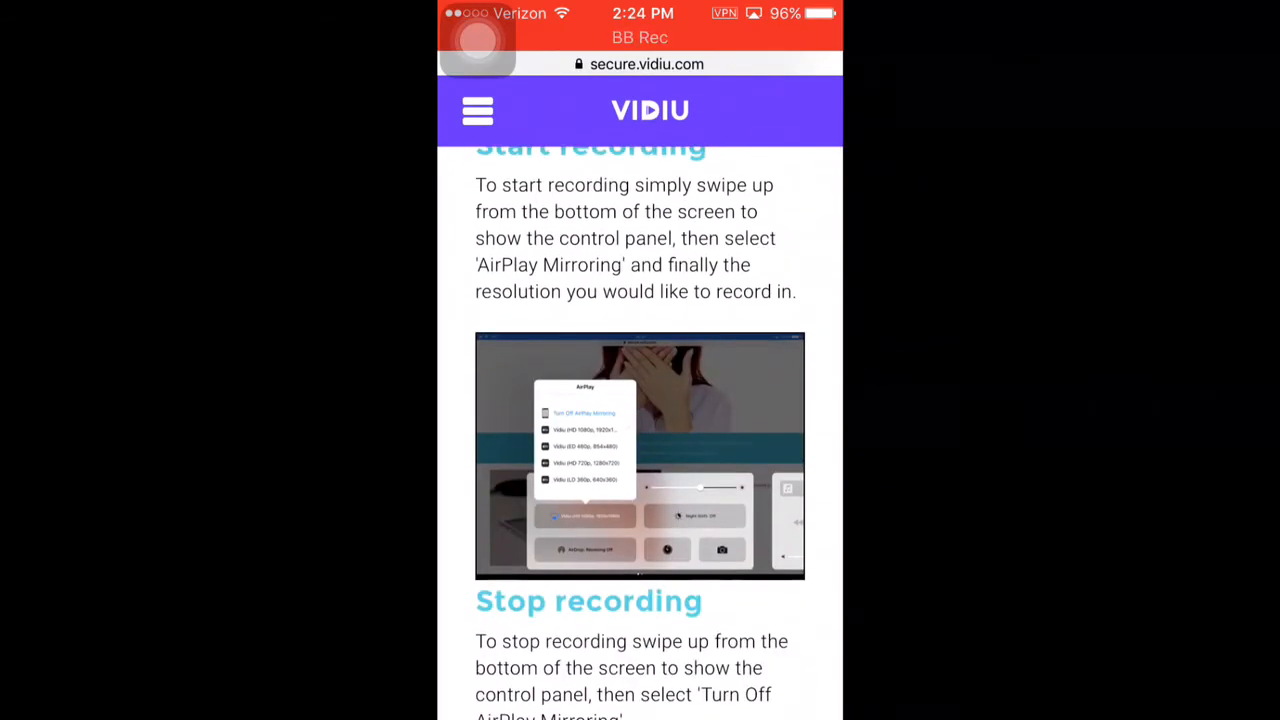
{"action": "scroll", "scroll_direction": "down", "scroll_amount": 3}
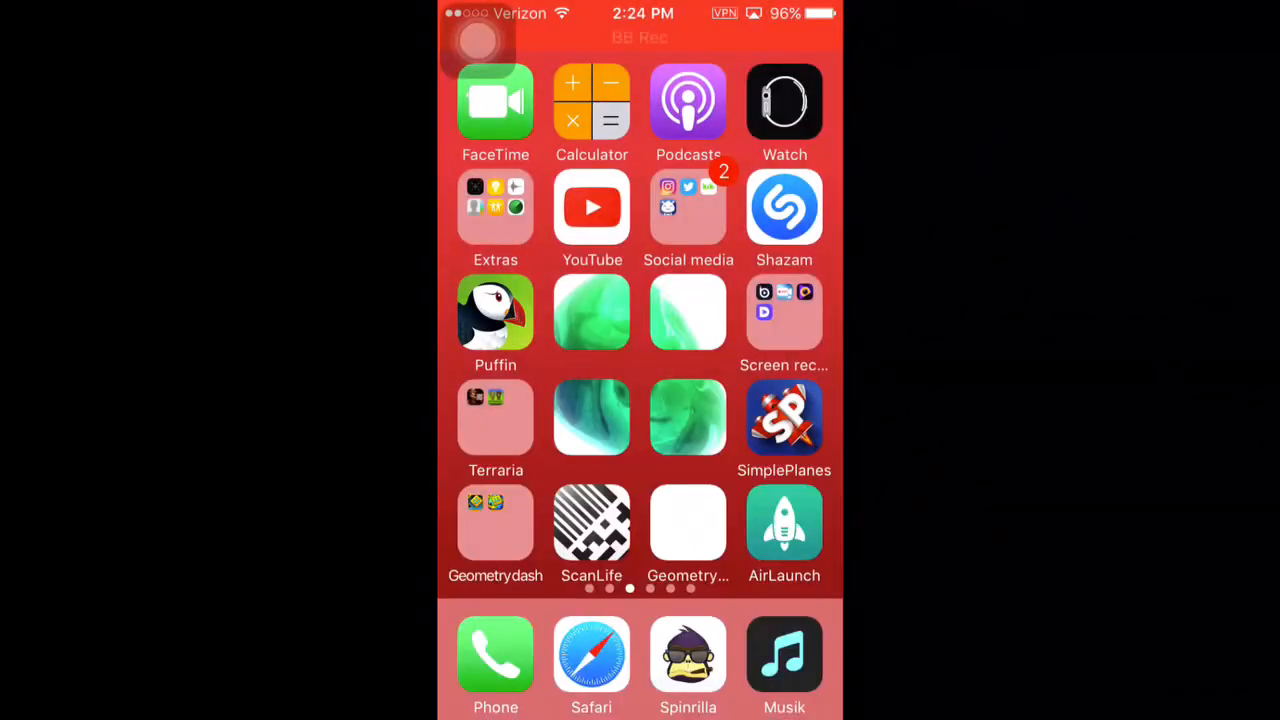
Swipe across the home screen and open the Screen recorders folder.
{"action": "scroll", "scroll_direction": "left", "scroll_amount": 3}
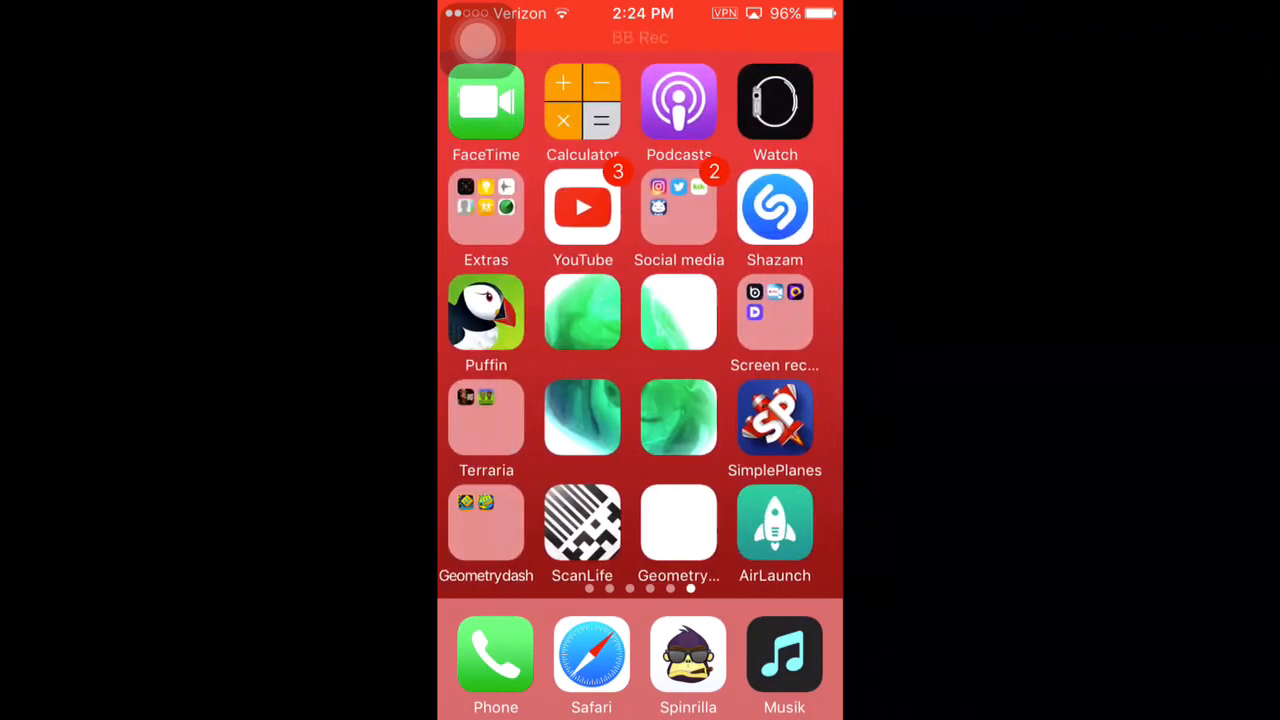
{"action": "left_click", "coordinate": [776, 312]}
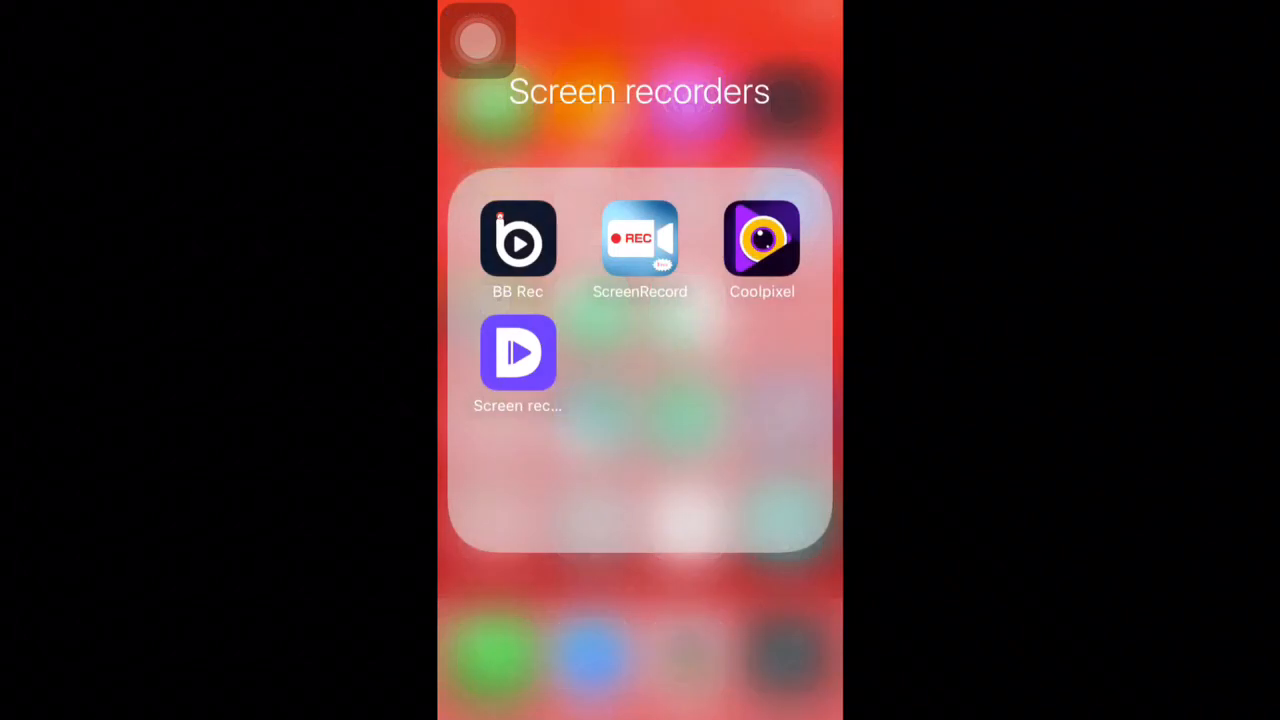